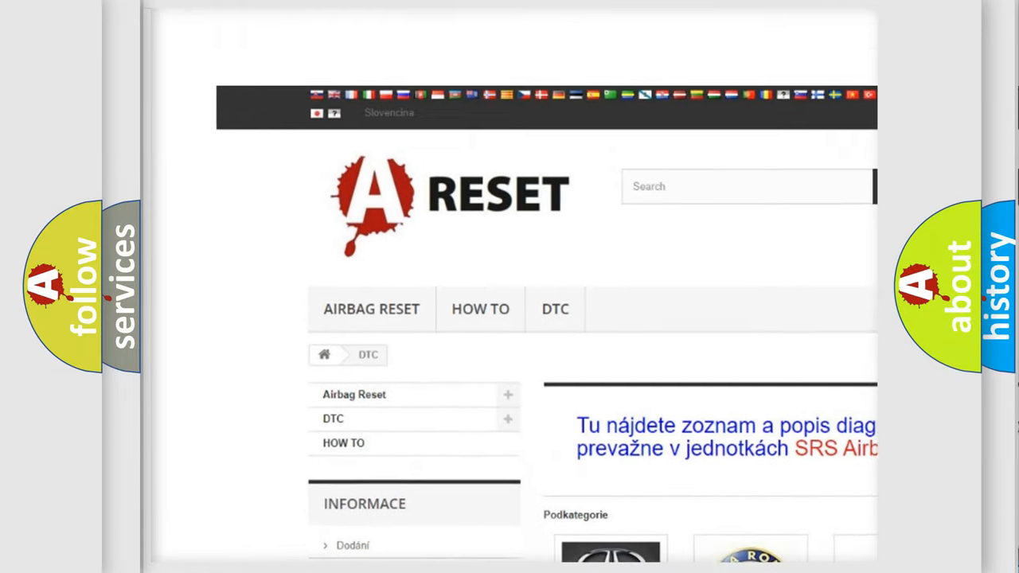
Step: Find Pontiac in the DTC brand catalogue, open its page, and scroll its code list
{"action": "scroll", "scroll_direction": "down", "scroll_amount": 3}
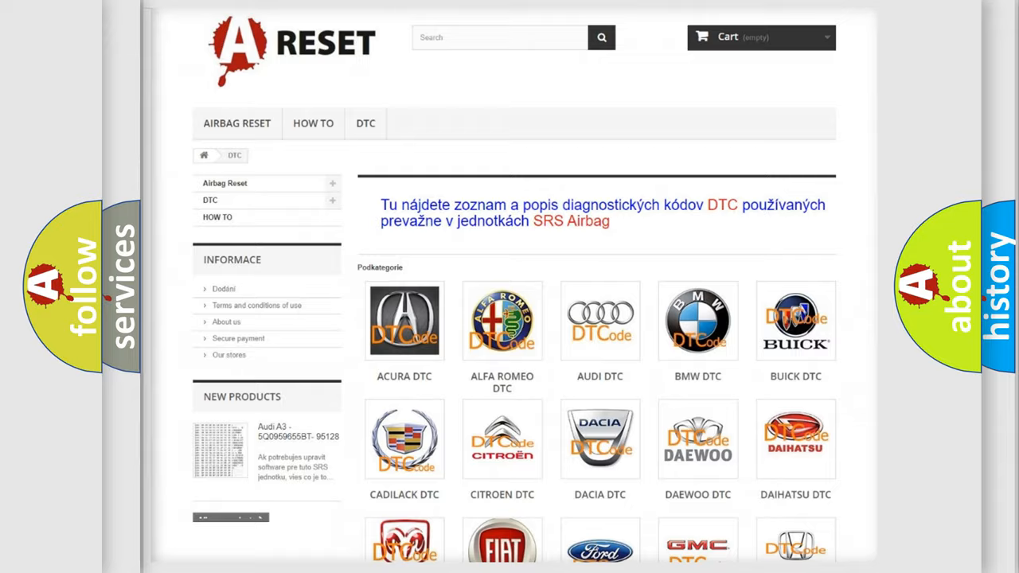
{"action": "scroll", "scroll_direction": "down", "scroll_amount": 3}
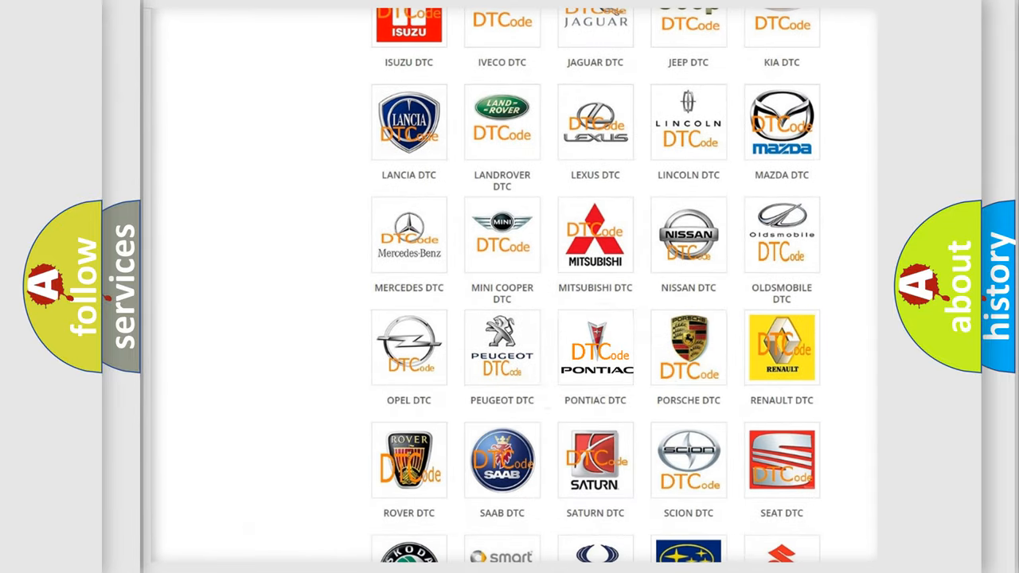
{"action": "left_click", "coordinate": [594, 347]}
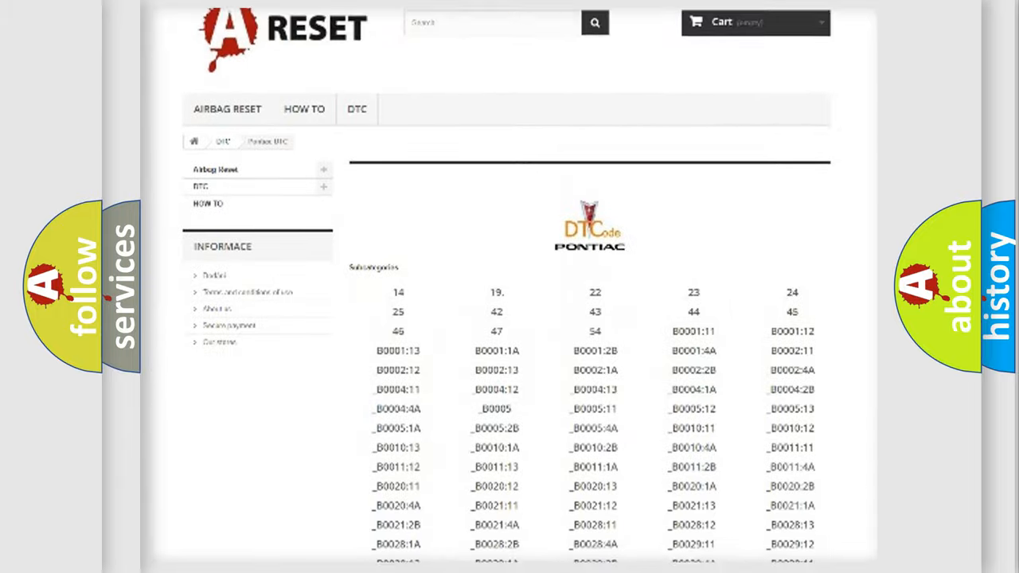
{"action": "scroll", "scroll_direction": "down", "scroll_amount": 3}
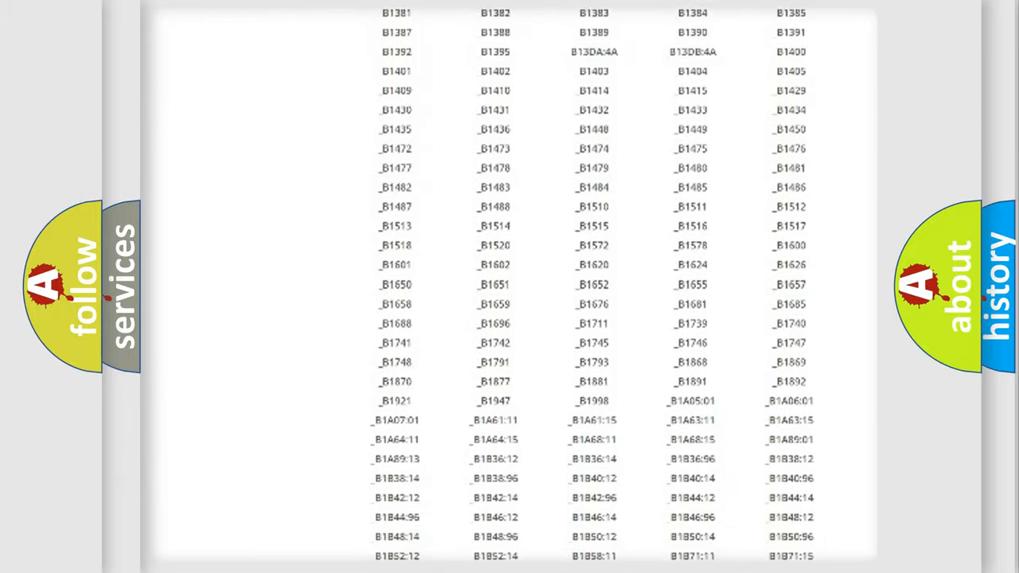